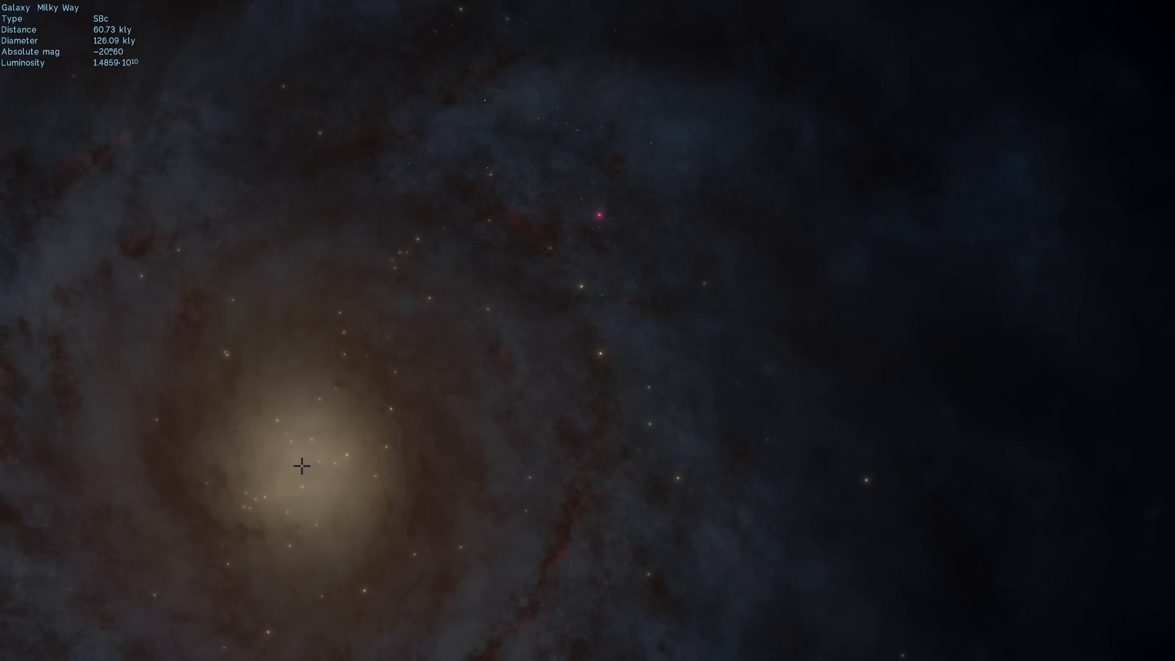
Step: Turn the camera away from the Milky Way toward Andromeda across the foreground star field
click(342, 429)
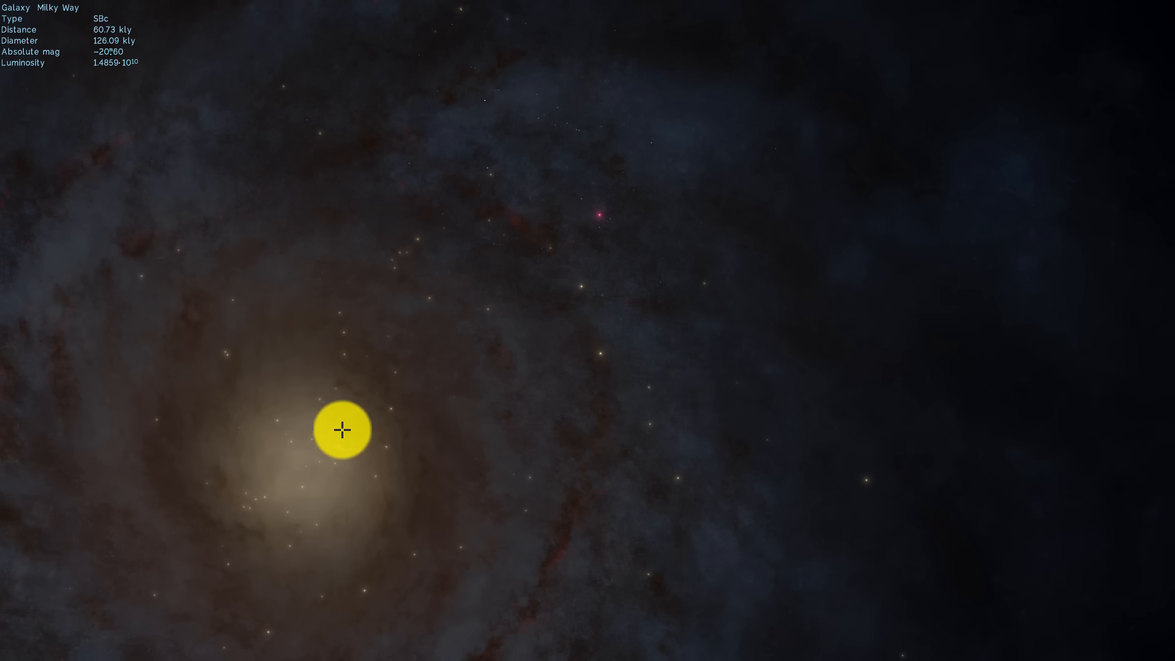
drag(343, 430, 250, 432)
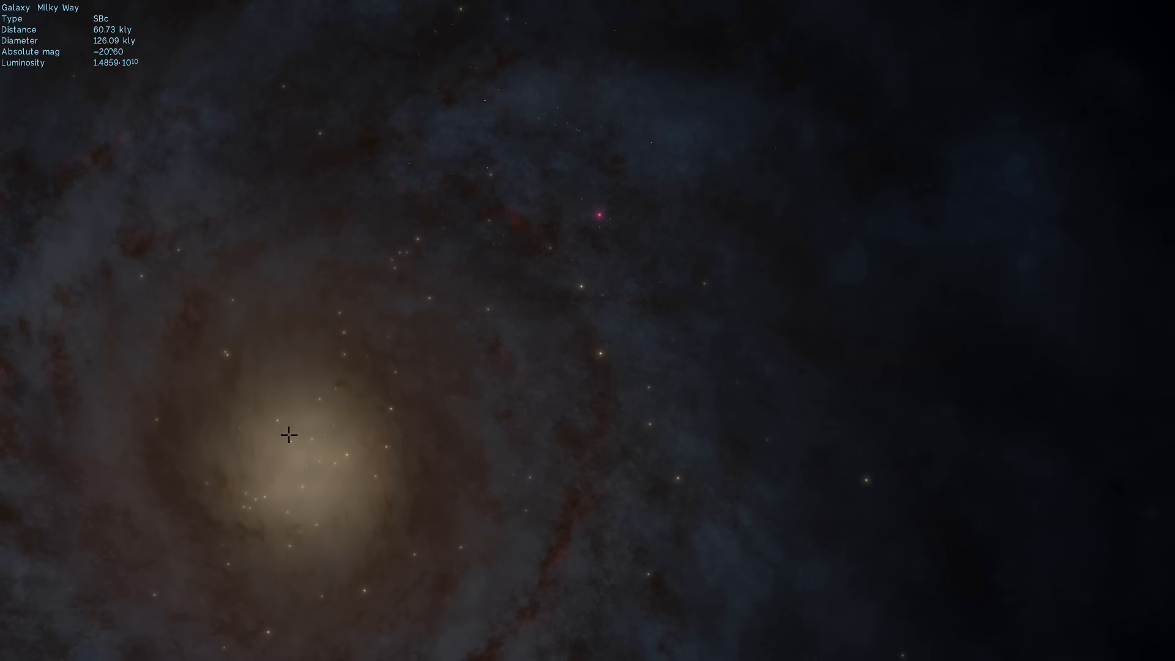
mouse_move(377, 384)
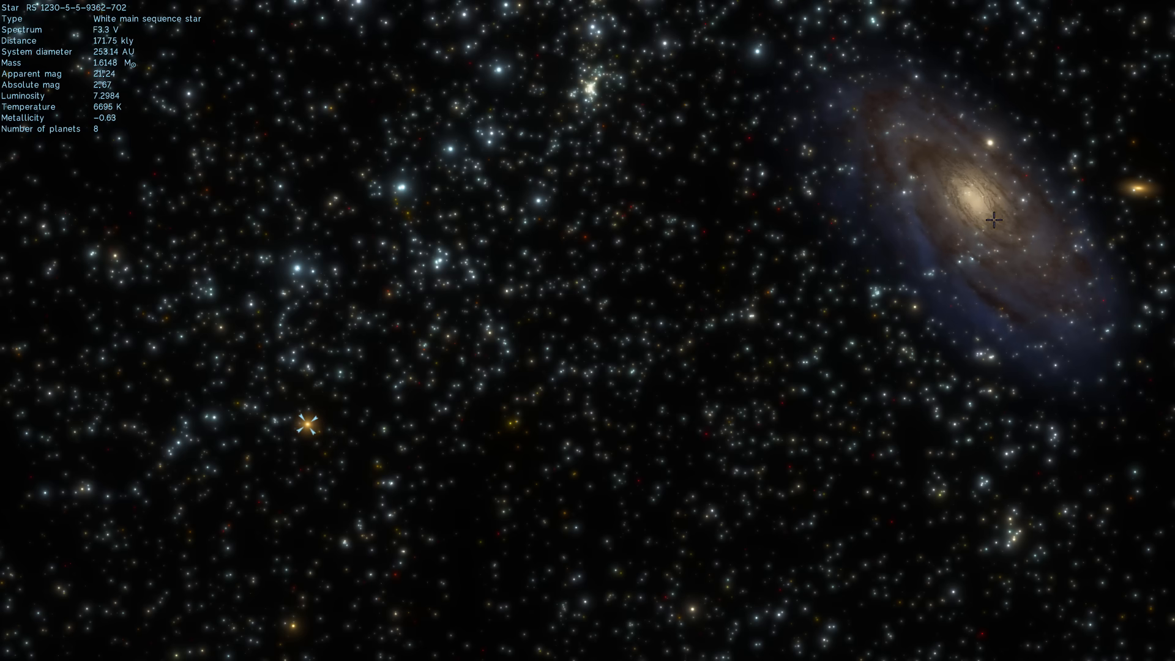
Step: Select the small elliptical galaxy M32 beside Andromeda to show its info panel
click(992, 219)
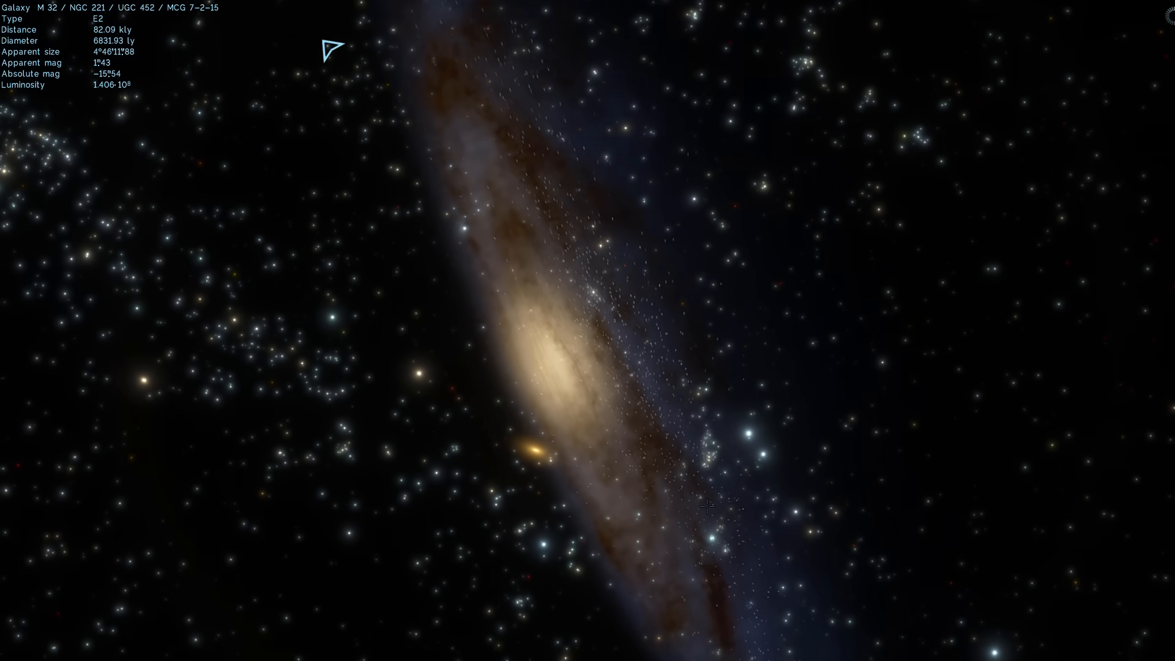
Step: Zoom in until M32's glowing golden core fills the view at about 5,100 light-years
scroll(down, 3)
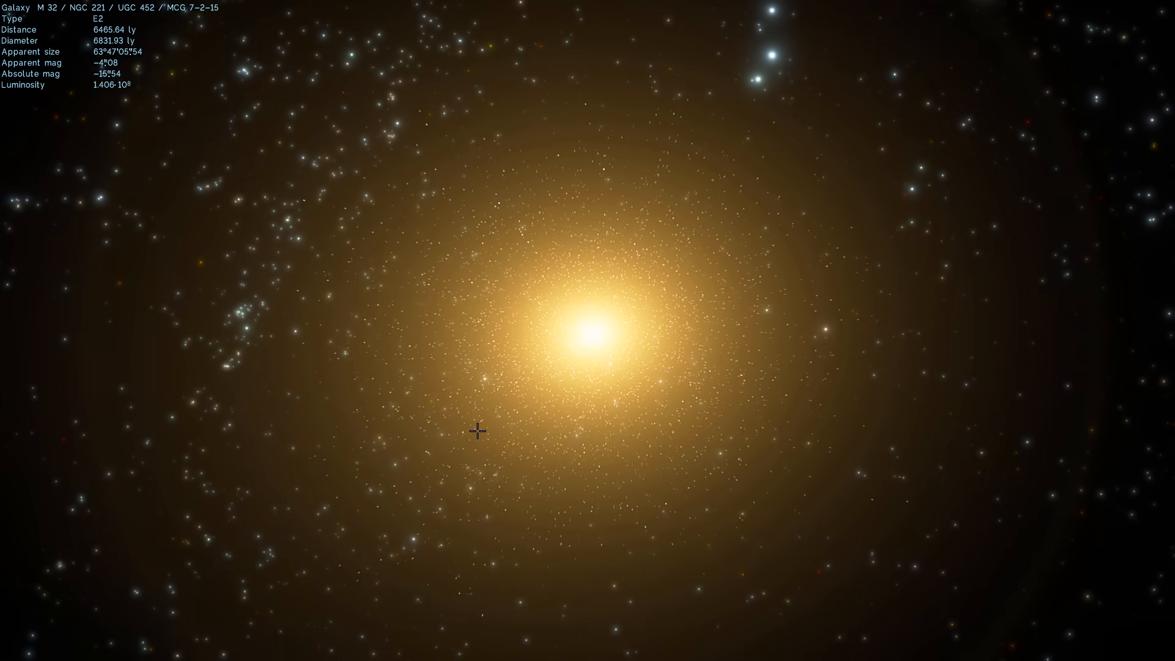
scroll(up, 3)
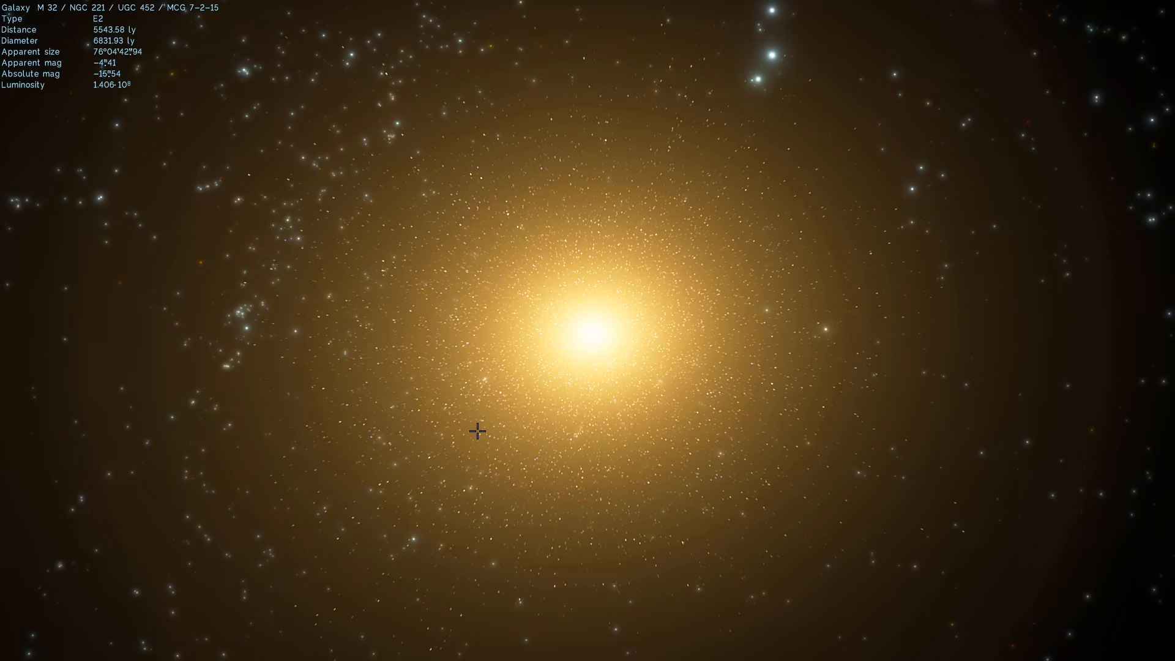
scroll(up, 3)
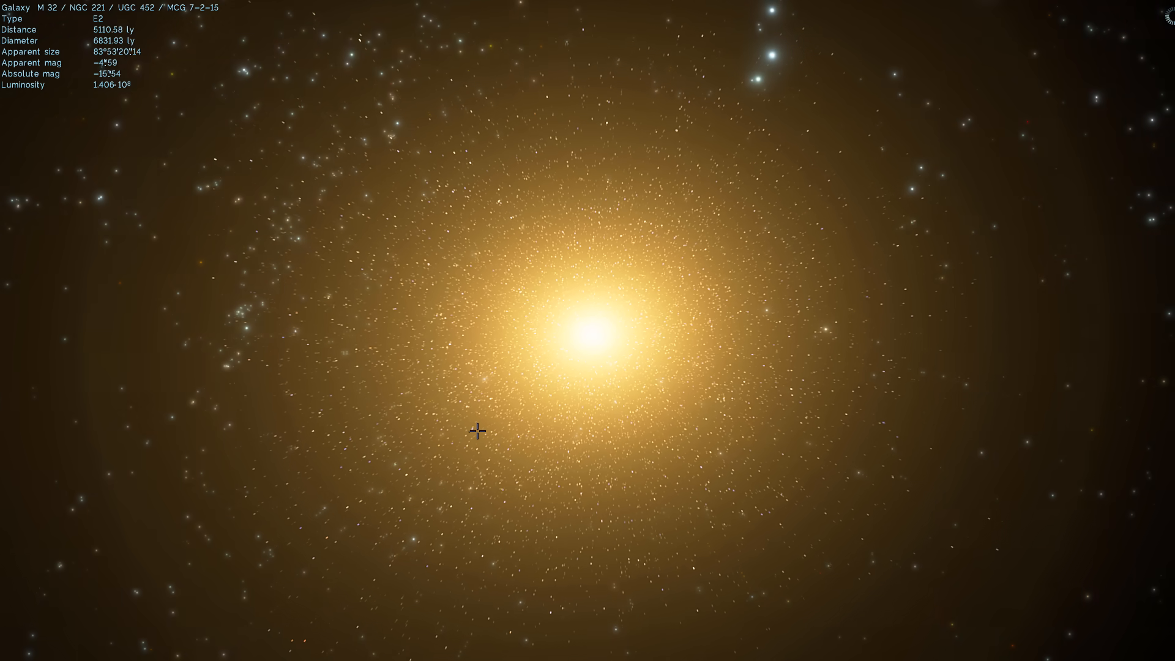